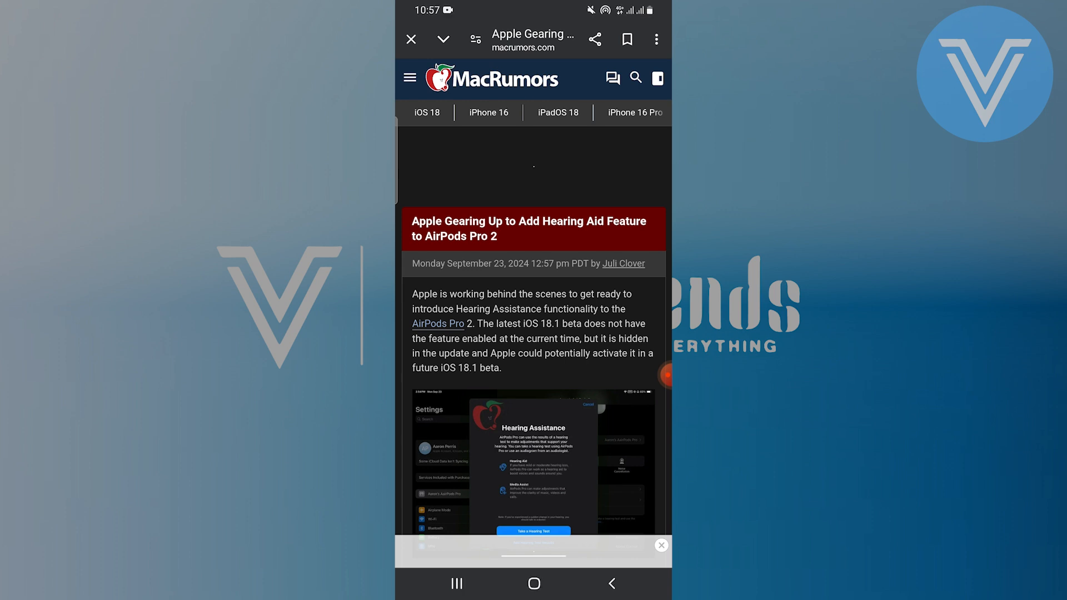
pyautogui.scroll(-3)
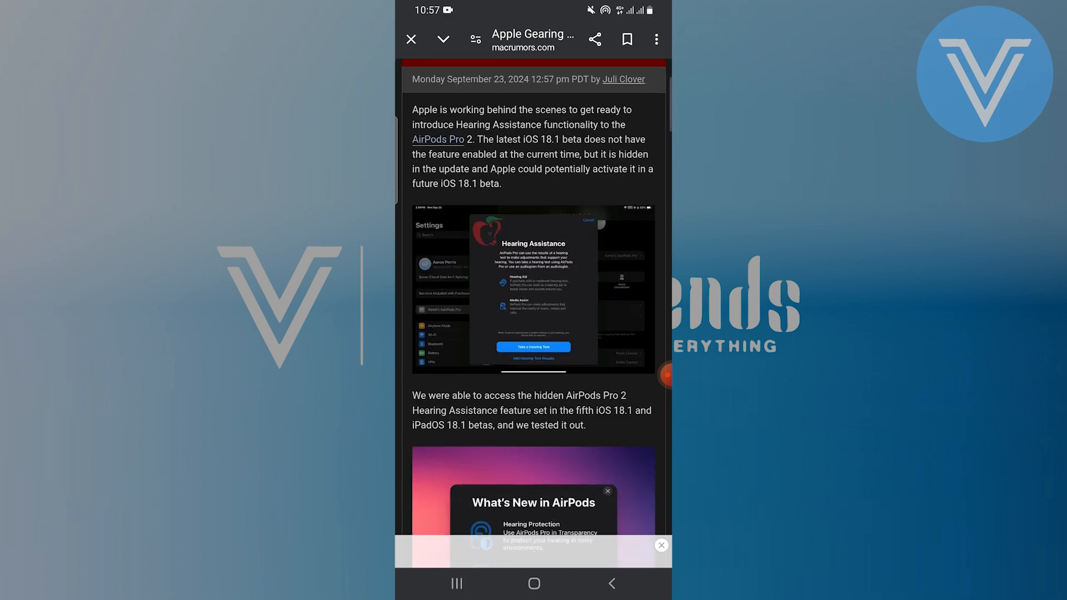
pyautogui.scroll(-3)
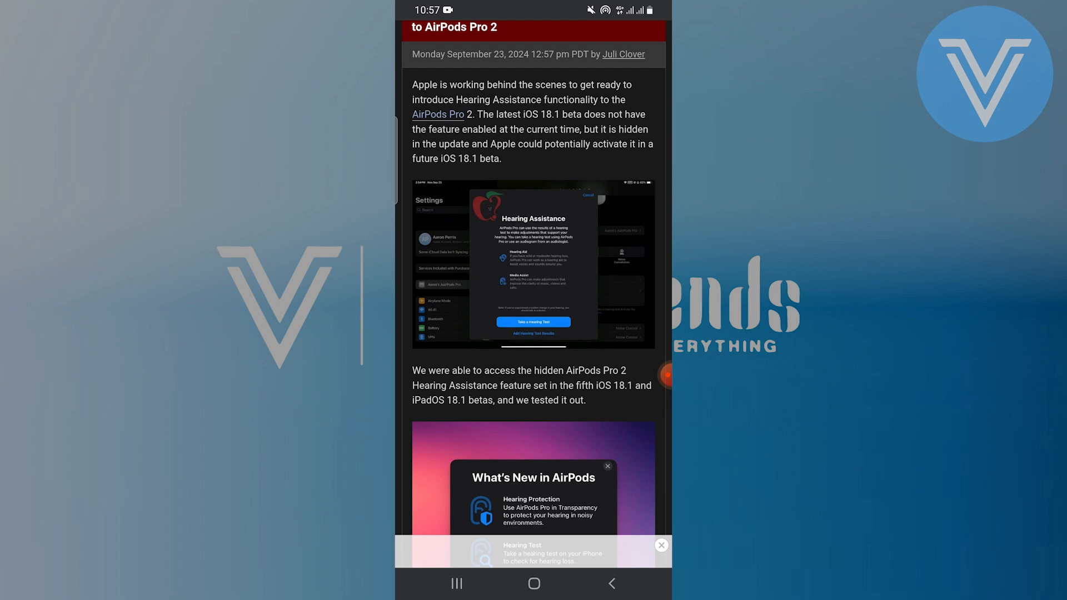
pyautogui.scroll(-3)
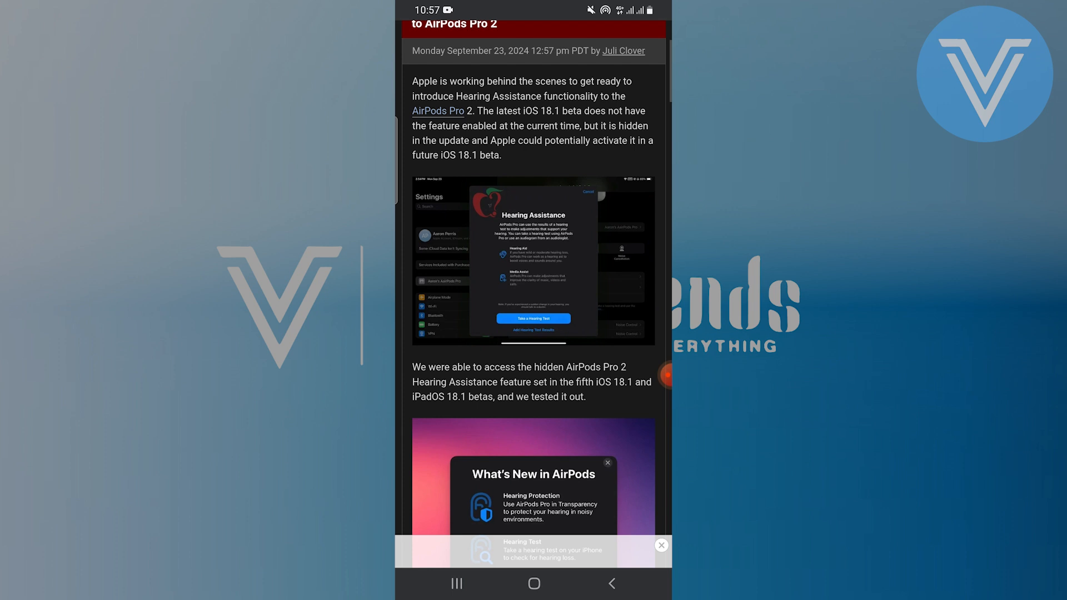
pyautogui.scroll(-3)
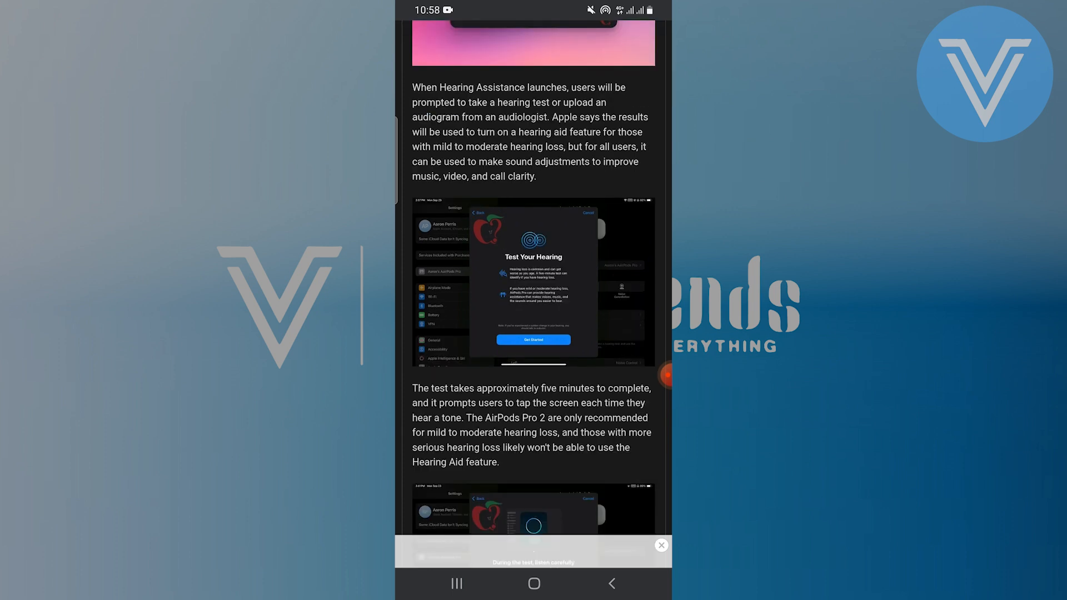
pyautogui.scroll(-3)
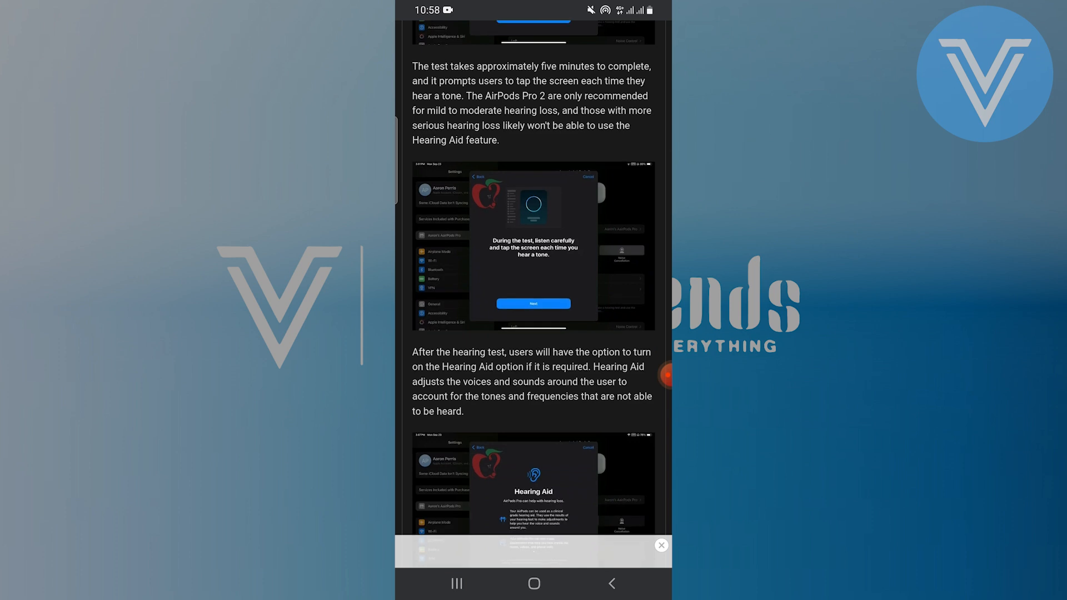
pyautogui.scroll(-3)
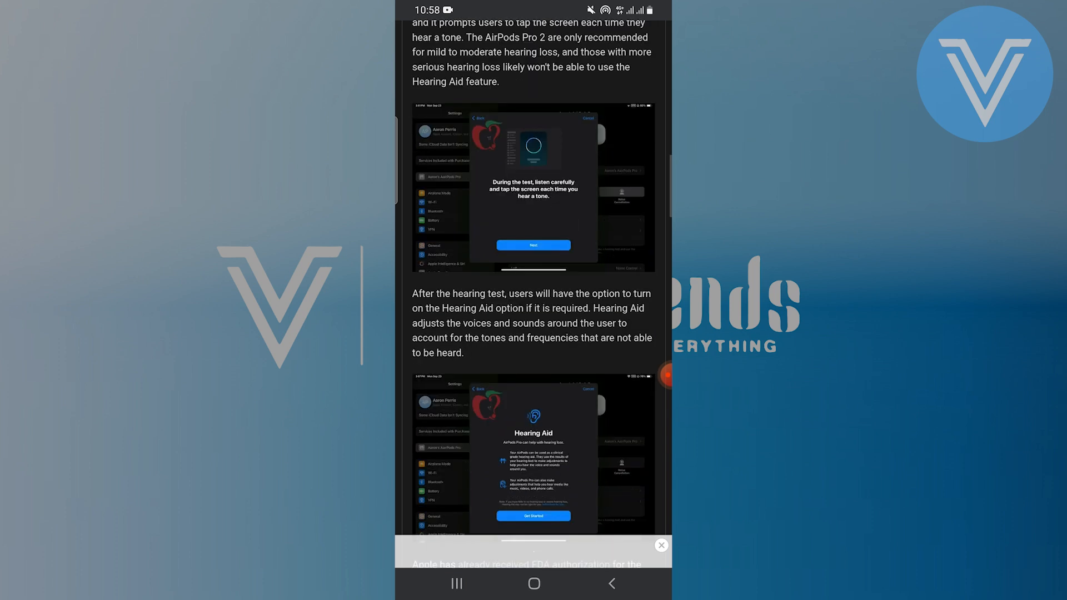
pyautogui.scroll(-3)
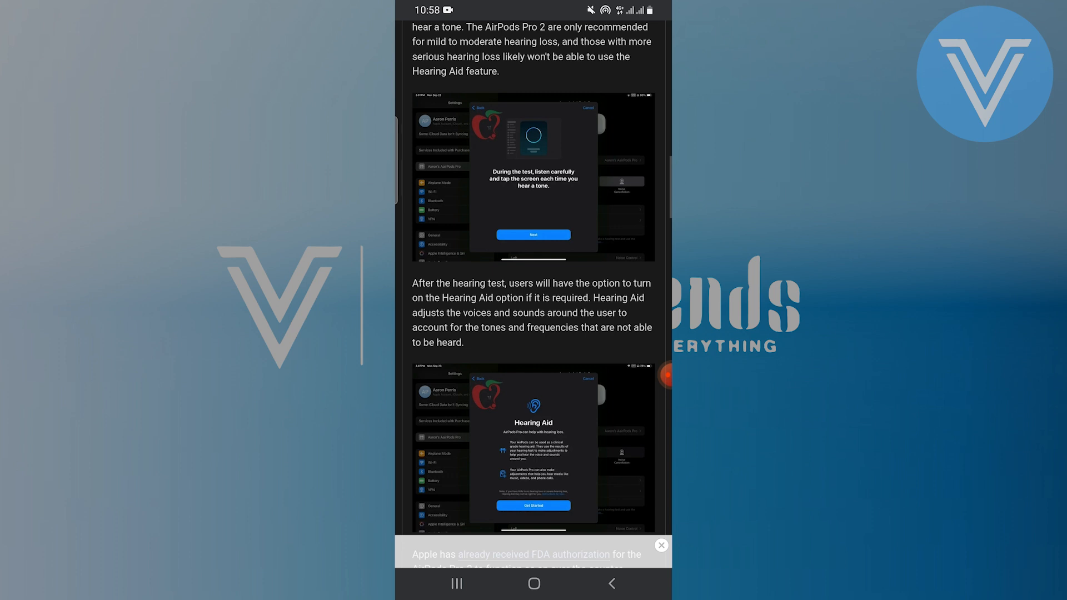
pyautogui.scroll(-3)
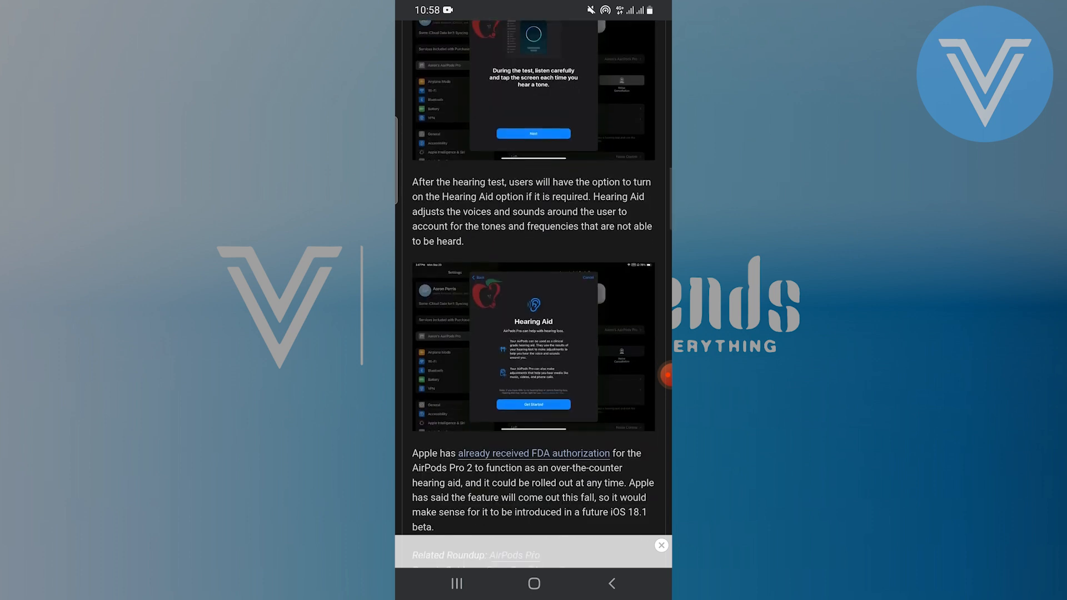
pyautogui.scroll(-3)
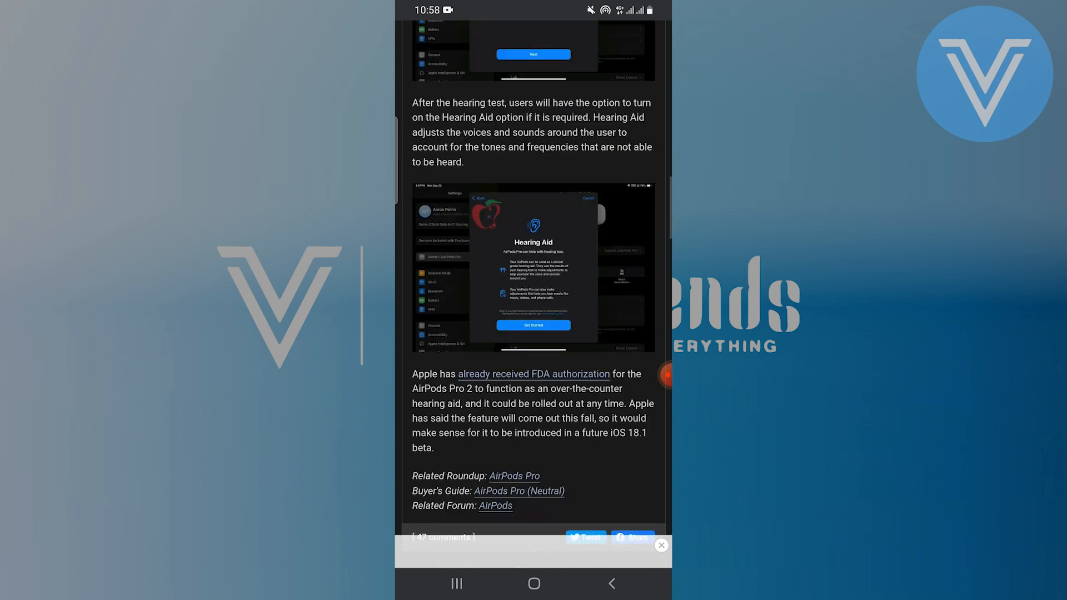